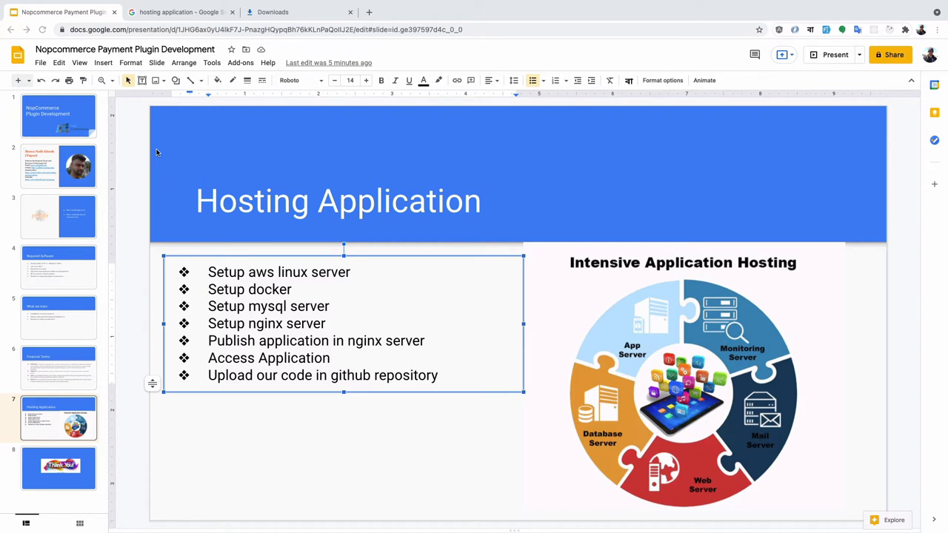
pyautogui.moveTo(373, 278)
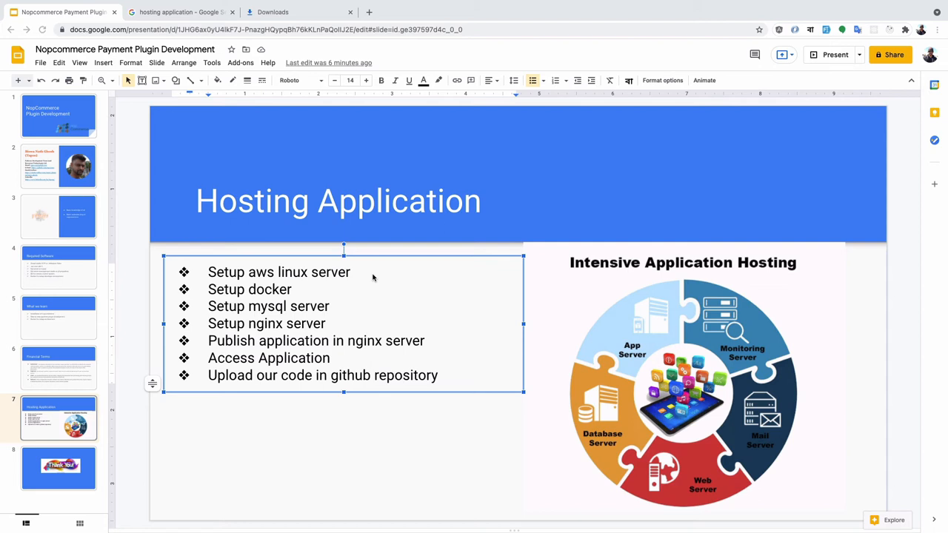
pyautogui.moveTo(329, 289)
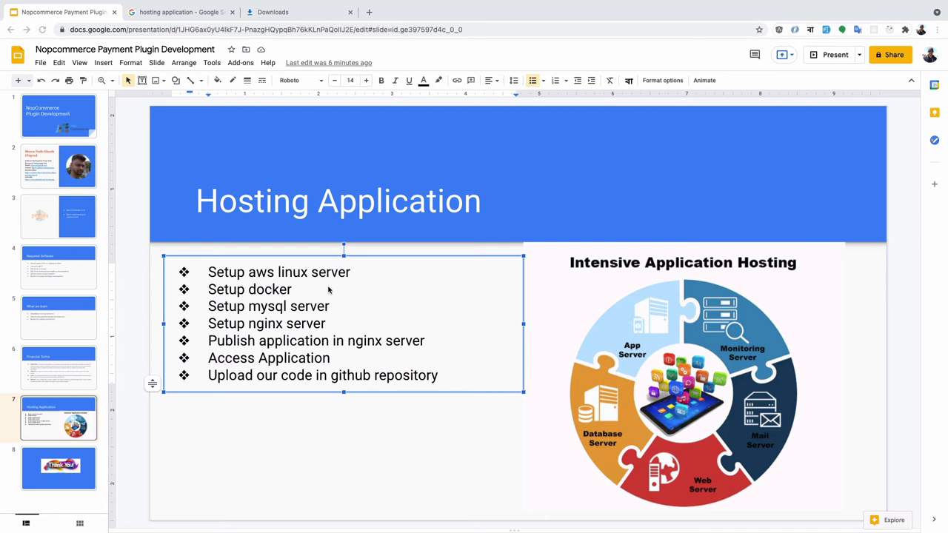
pyautogui.moveTo(374, 222)
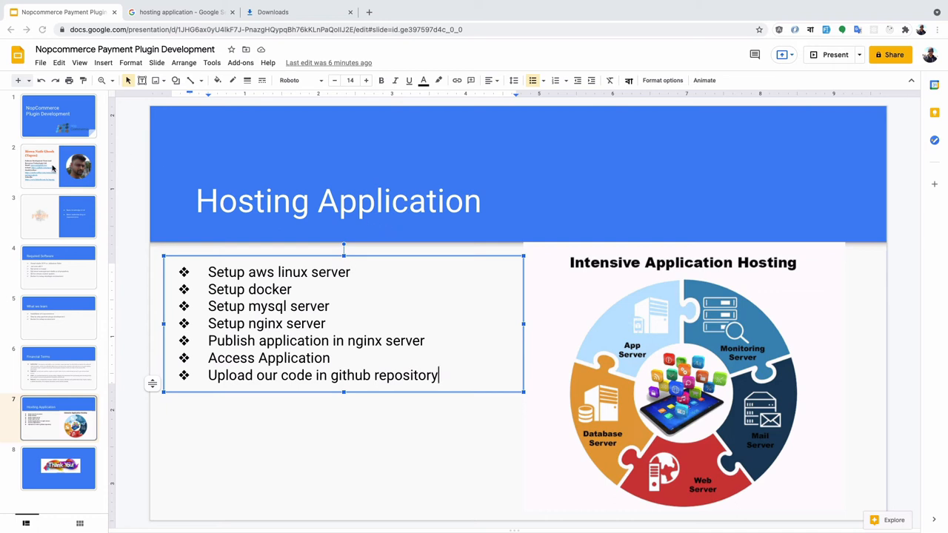
# Show the presenter's profile slide after the Hosting Application slide.
pyautogui.click(59, 166)
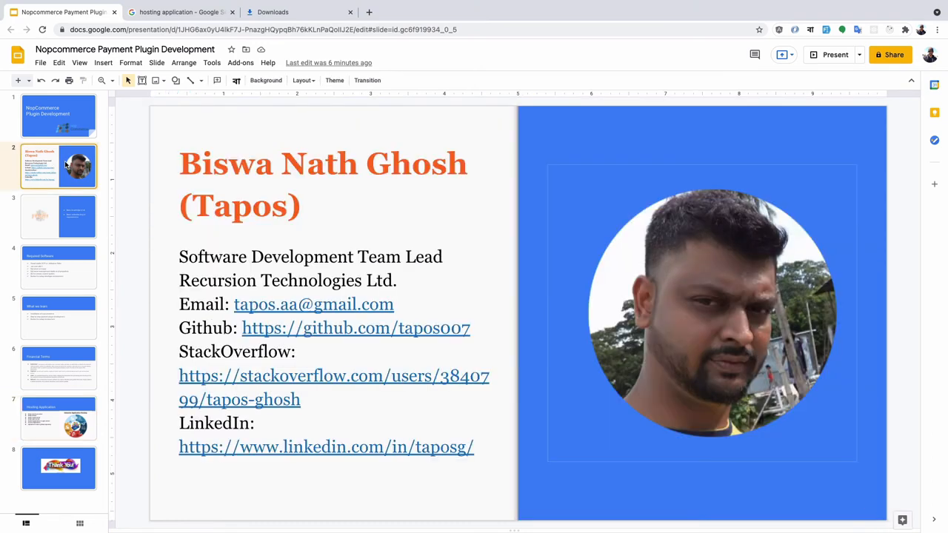